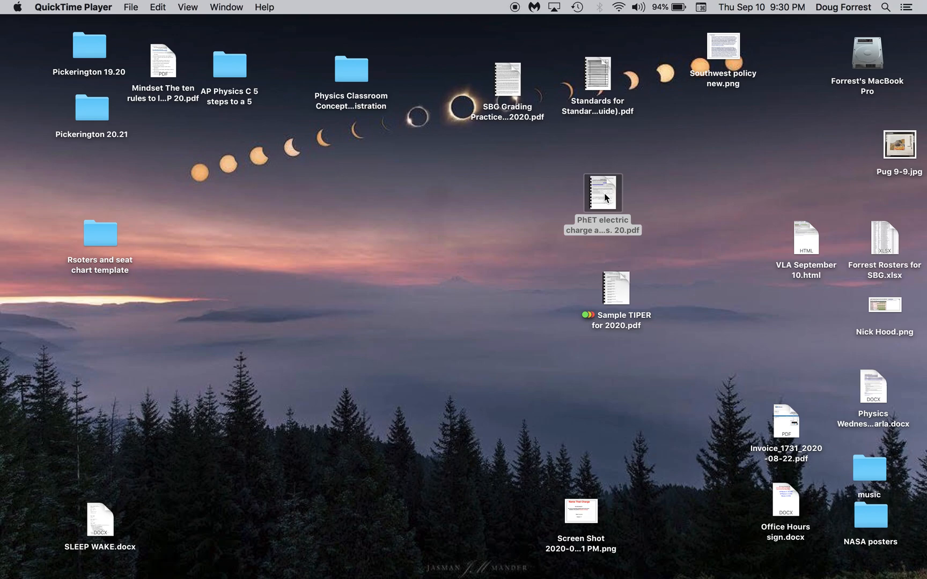
Step: Open the electric charge and field worksheet PDF from the desktop in Preview
double_click(602, 193)
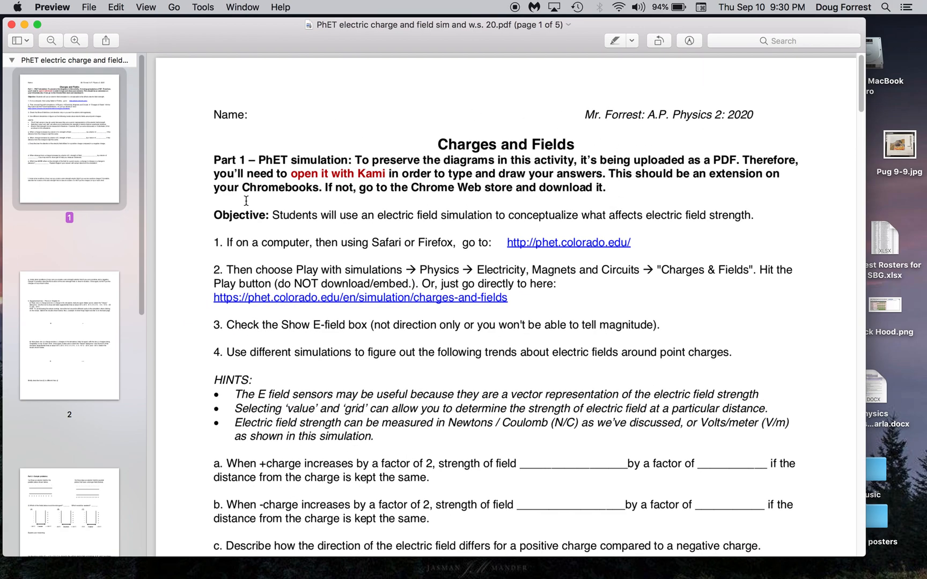
mouse_move(425, 196)
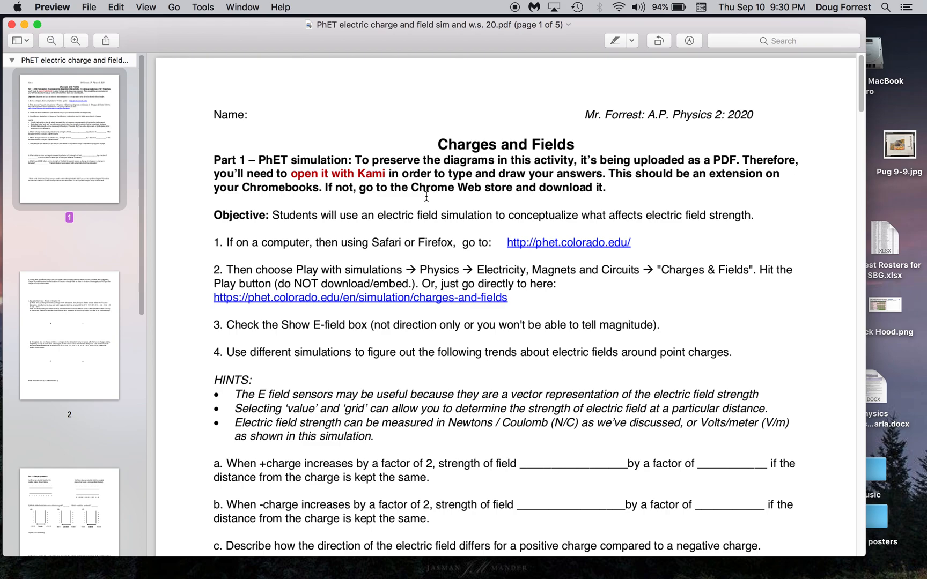
mouse_move(531, 251)
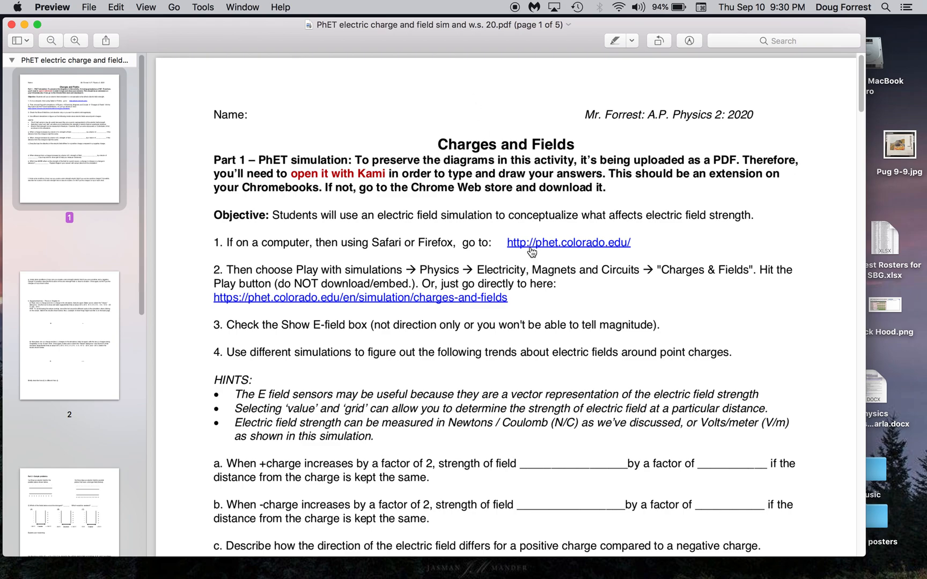
mouse_move(538, 312)
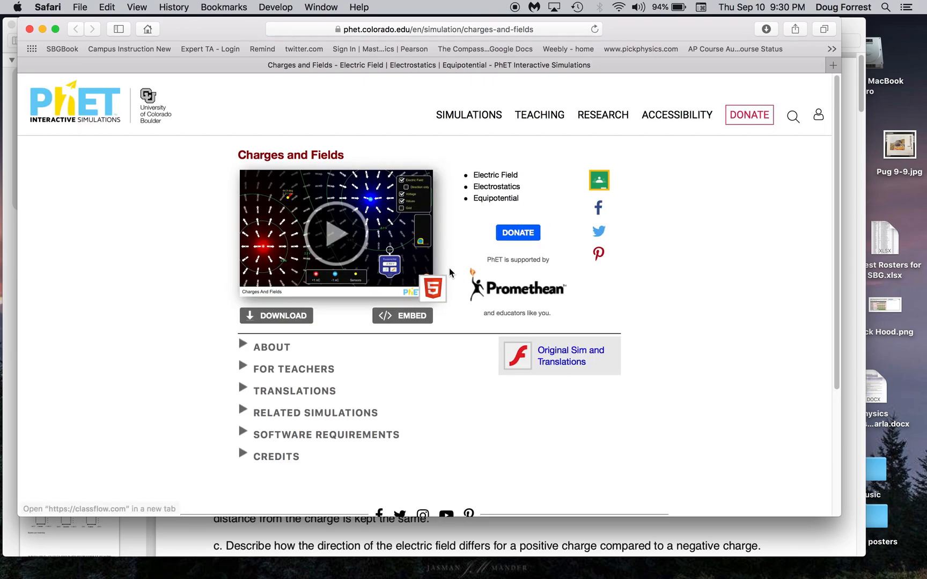
Step: Start the Charges and Fields simulation and turn on the measurement grid
left_click(336, 233)
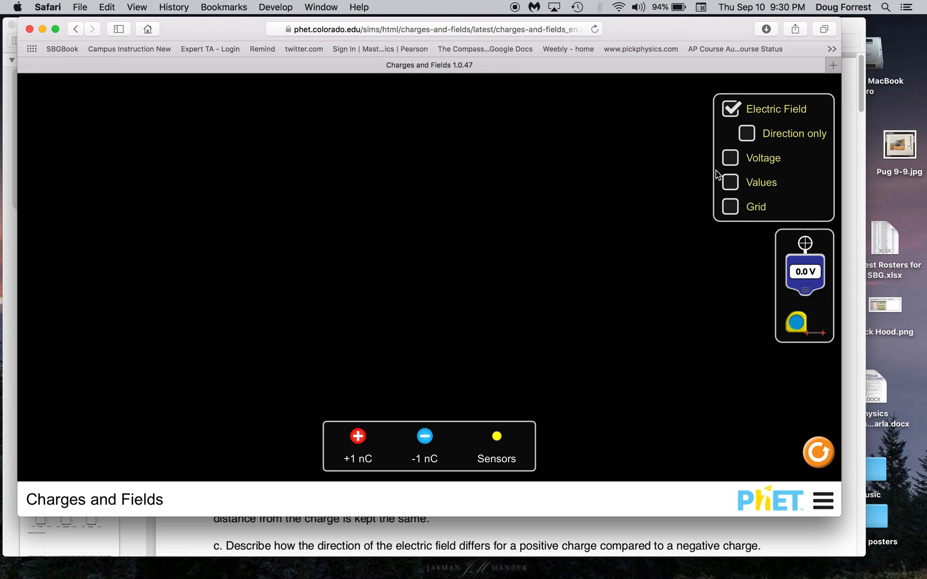
mouse_move(736, 118)
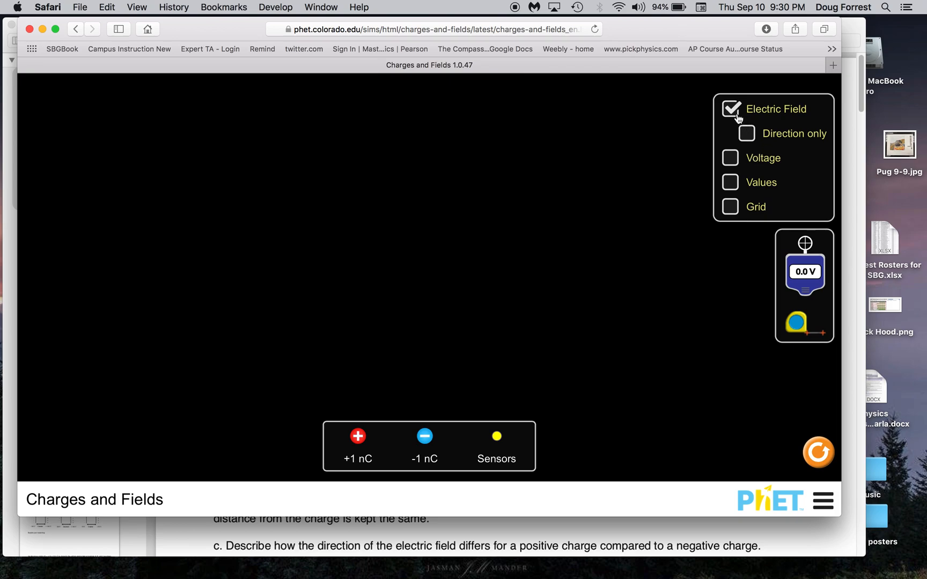
mouse_move(750, 136)
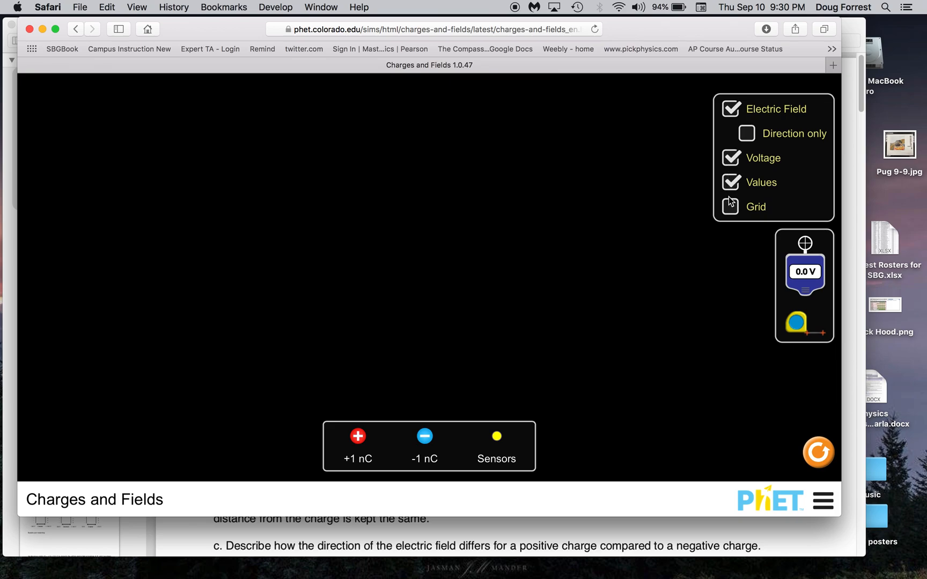
left_click(731, 207)
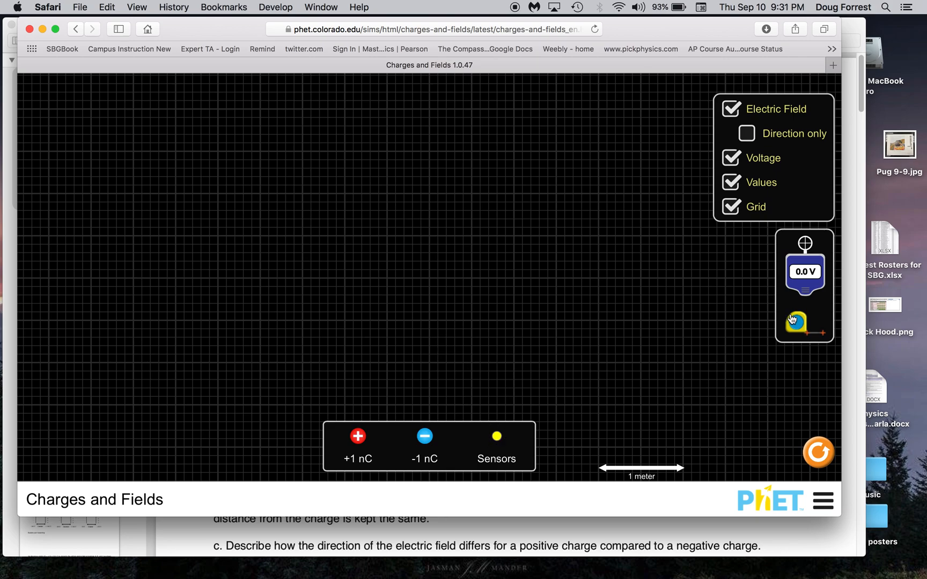
left_click_drag(795, 321, 528, 310)
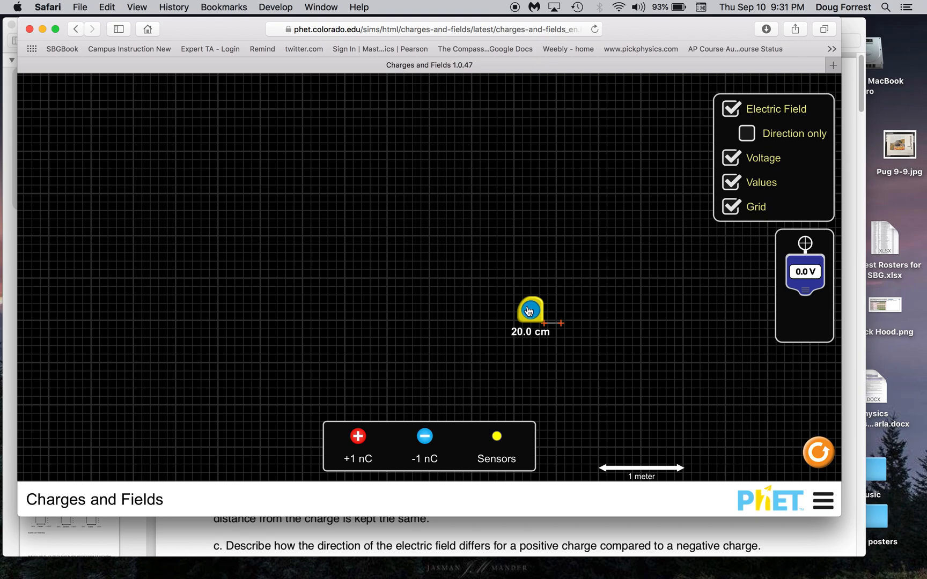
left_click_drag(528, 310, 589, 301)
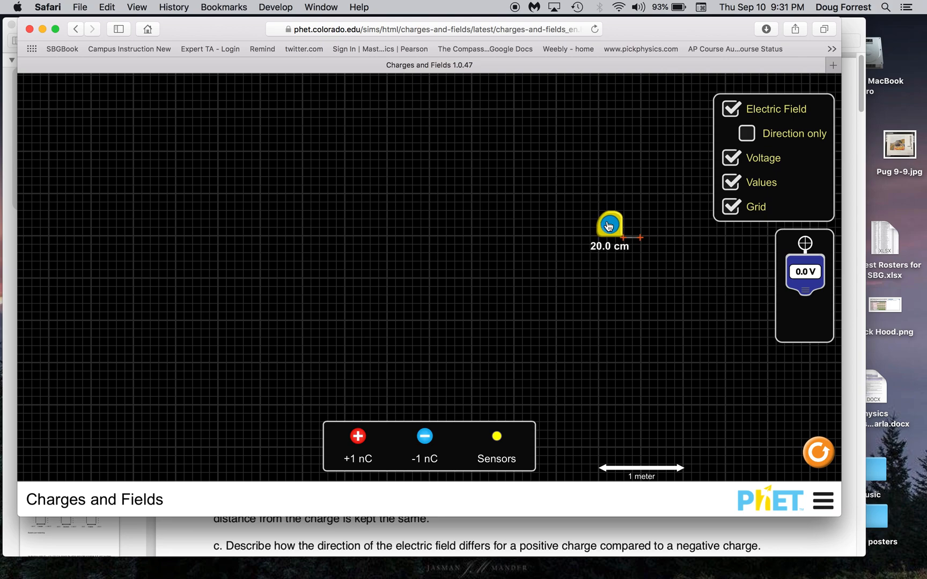
left_click_drag(610, 222, 591, 223)
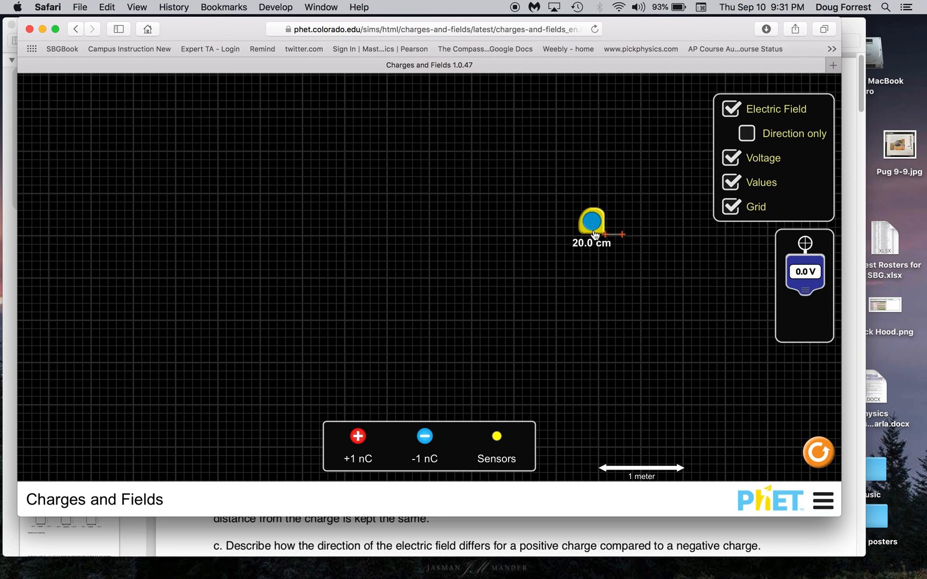
left_click_drag(595, 224, 587, 222)
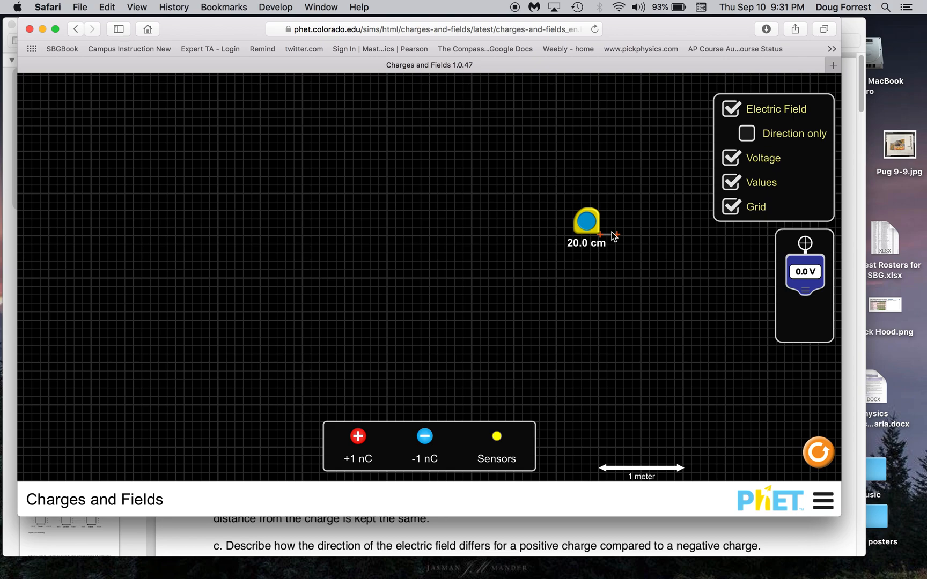
left_click_drag(598, 234, 642, 238)
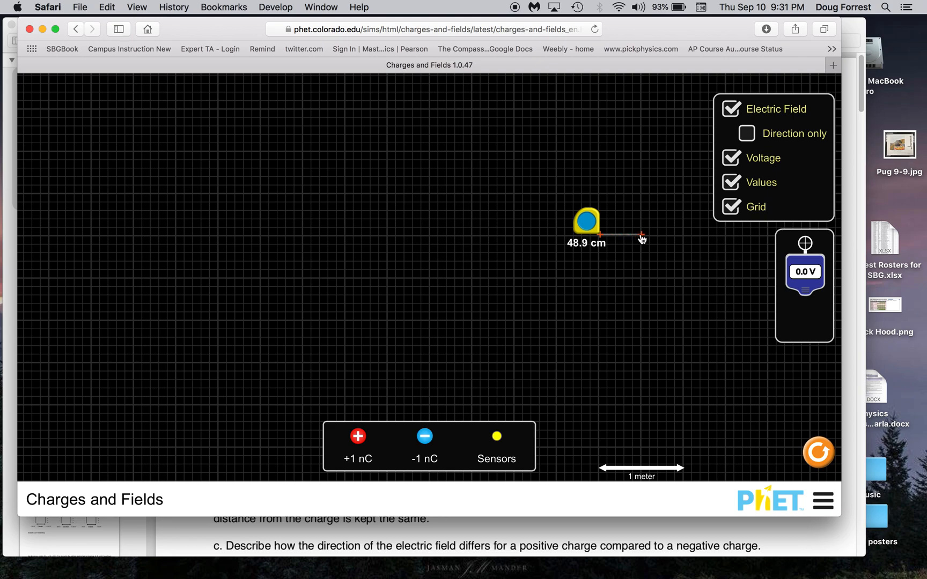
left_click_drag(587, 222, 564, 216)
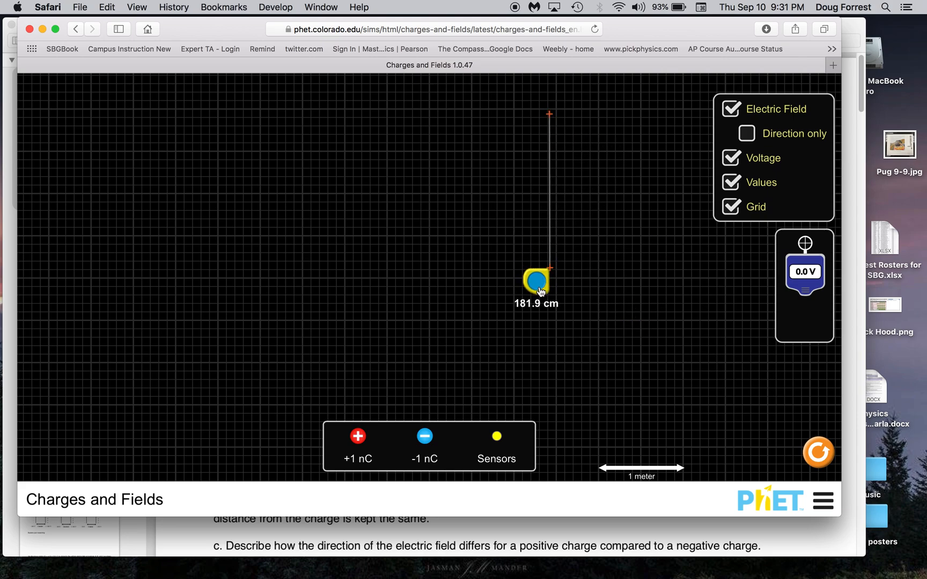
left_click_drag(535, 280, 796, 324)
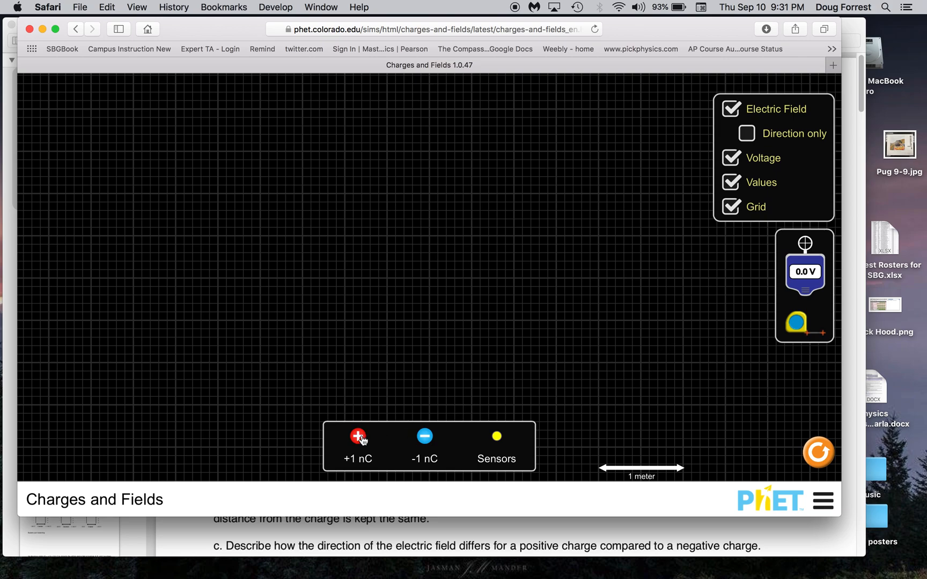
Step: Place a +1 nC charge on the grid with a −1 nC charge to its right
left_click_drag(358, 436, 318, 285)
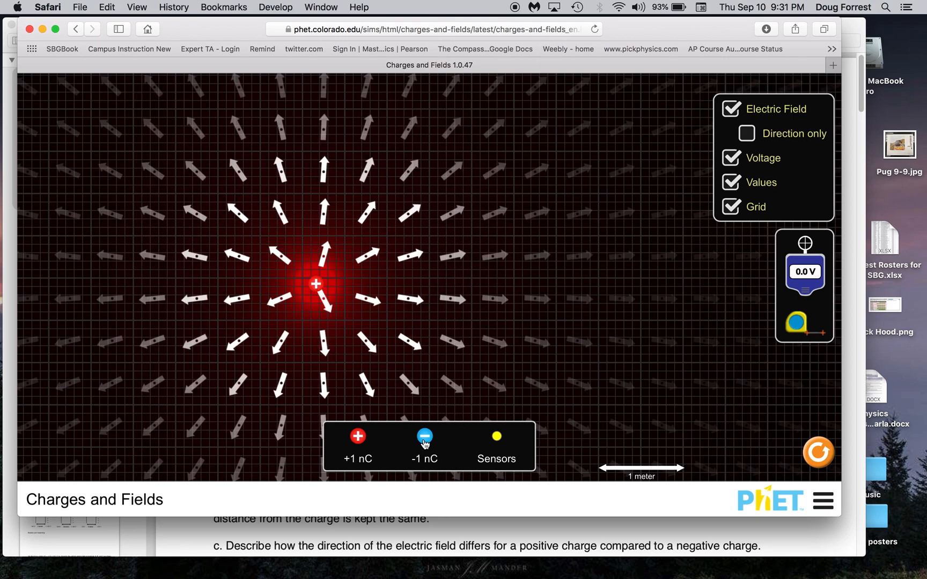
left_click_drag(424, 437, 503, 286)
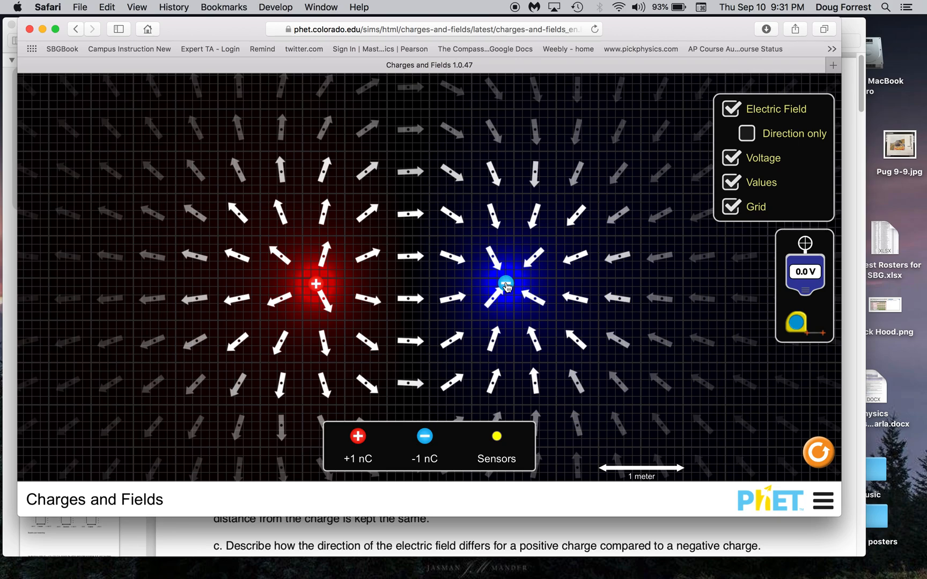
left_click_drag(503, 286, 221, 251)
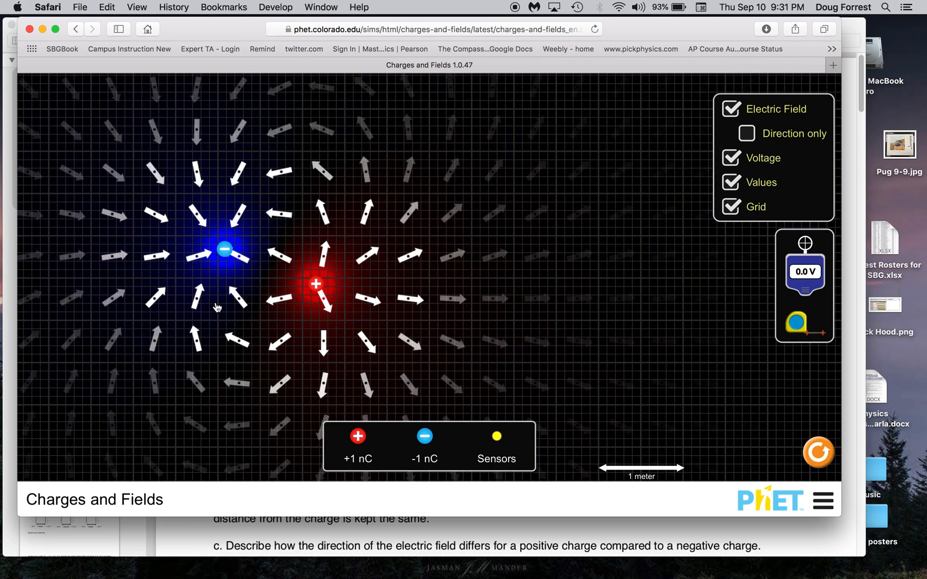
left_click_drag(224, 248, 523, 271)
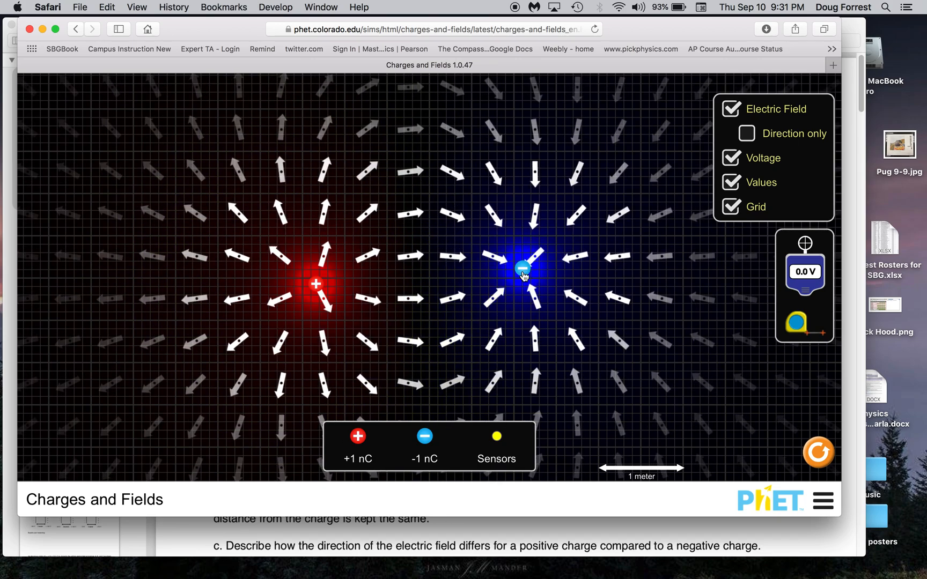
Step: Add a second −1 nC charge and rearrange the negatives right of the positive
left_click_drag(522, 269, 515, 277)
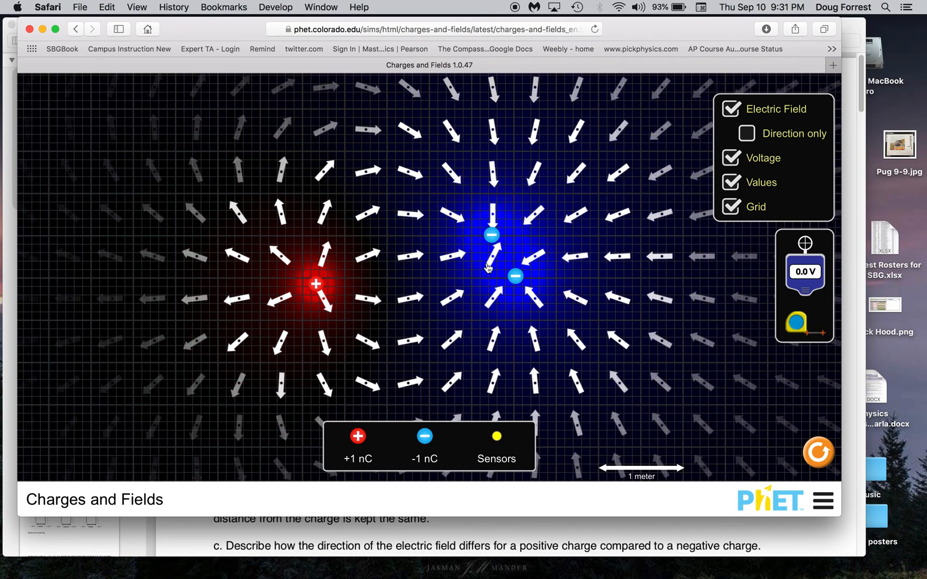
left_click_drag(491, 235, 515, 277)
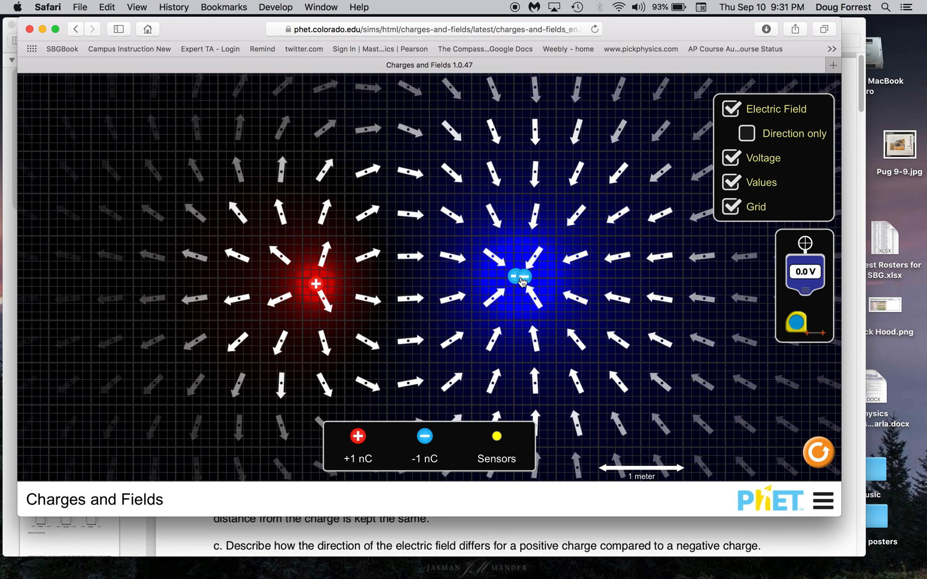
left_click_drag(518, 277, 375, 283)
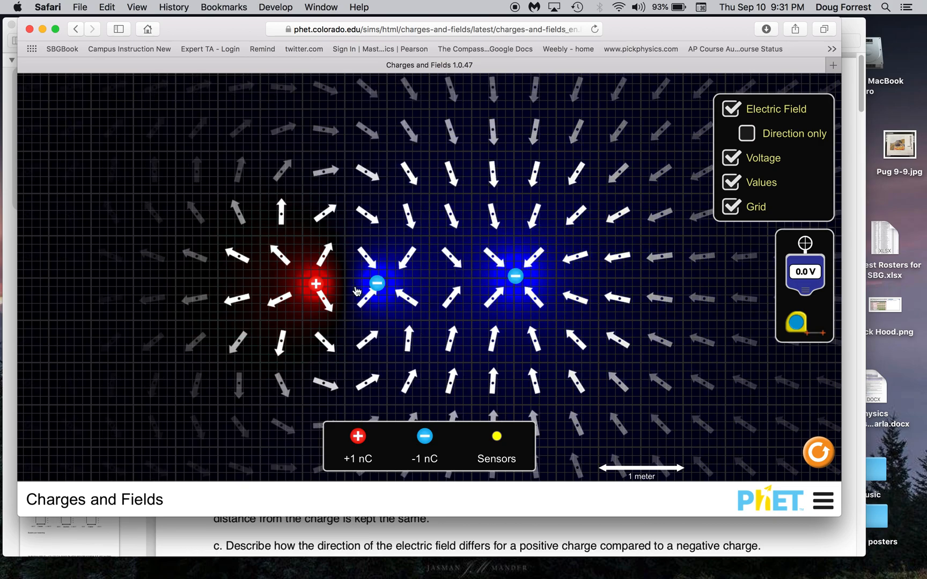
left_click_drag(376, 284, 319, 281)
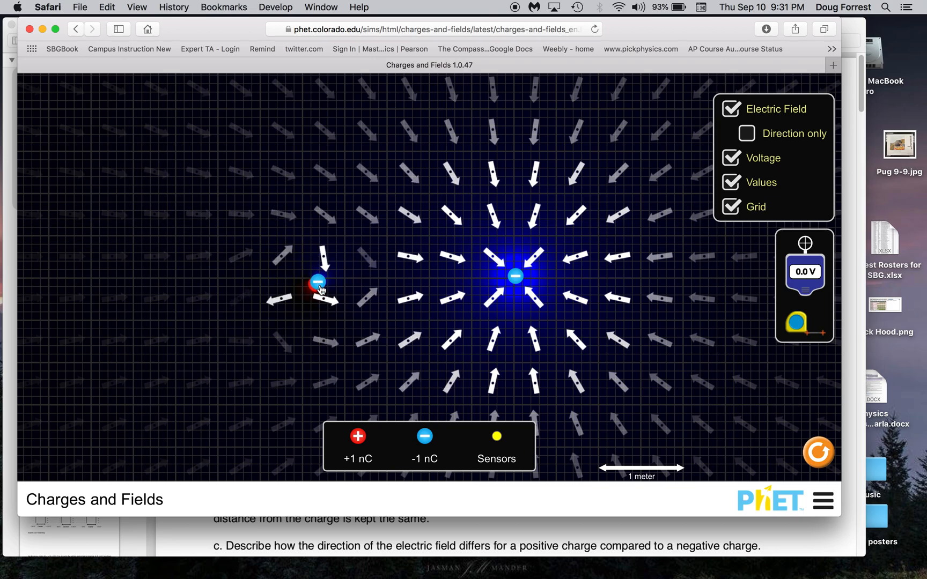
left_click_drag(319, 280, 315, 285)
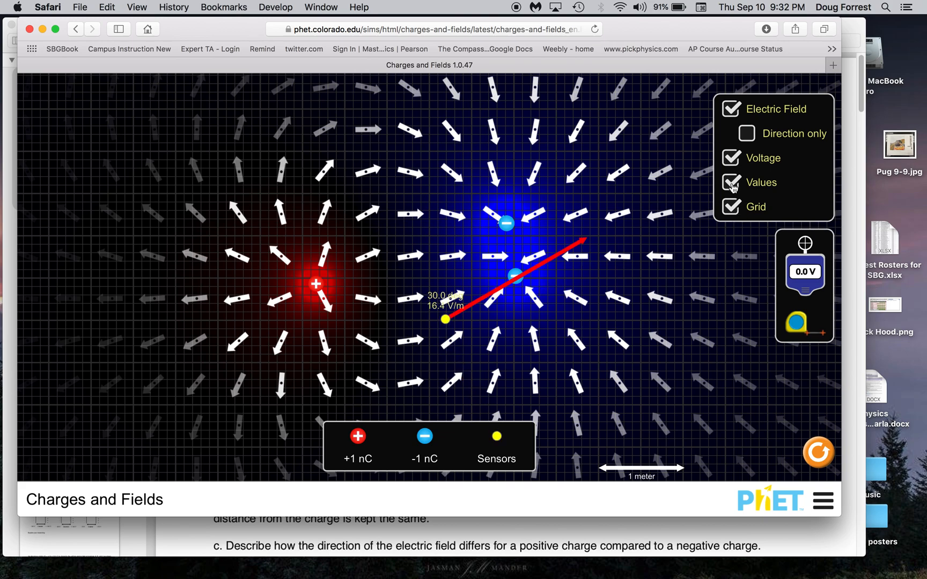
mouse_move(651, 224)
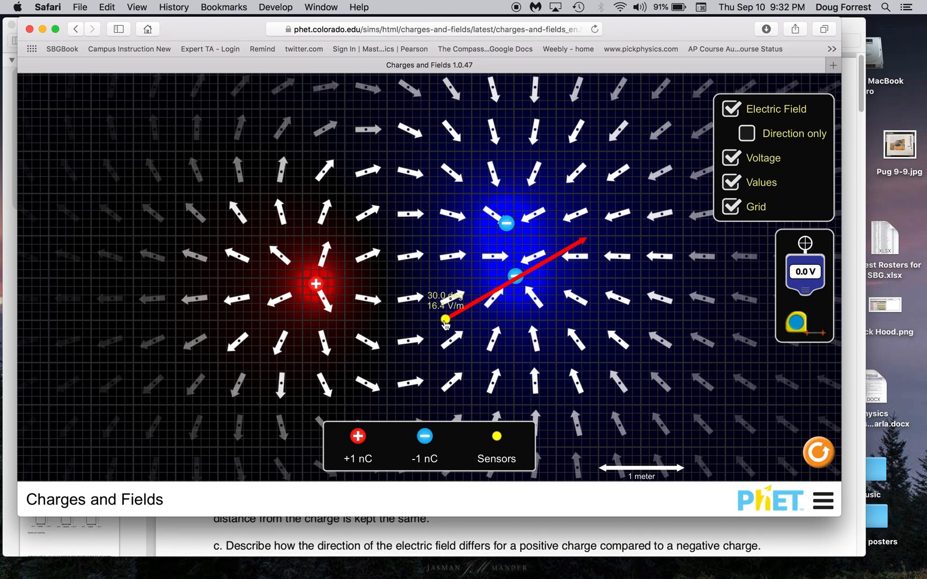
Step: Move the E-field sensor left of the +1 nC charge, reading about 14.7 V/m at −172.5°
left_click_drag(445, 319, 380, 197)
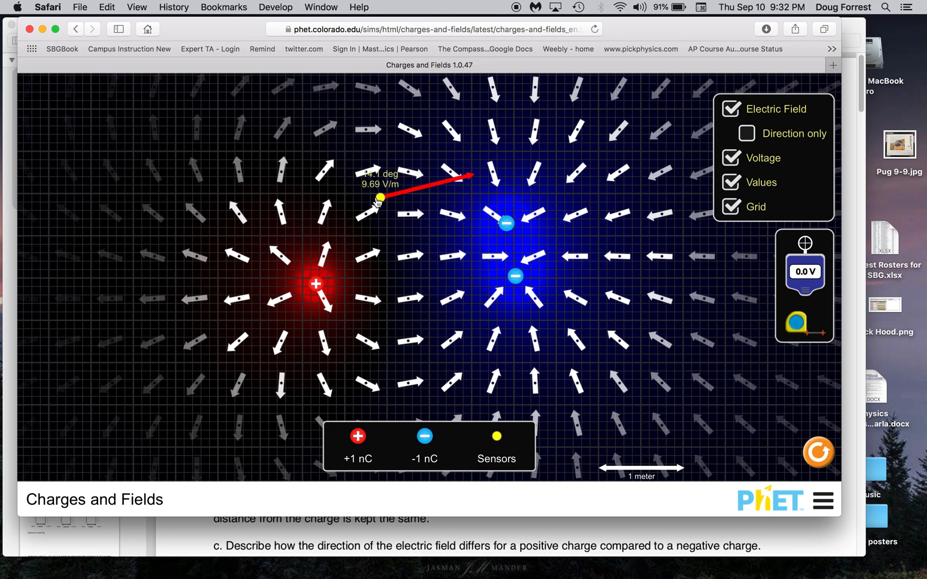
left_click_drag(380, 197, 259, 302)
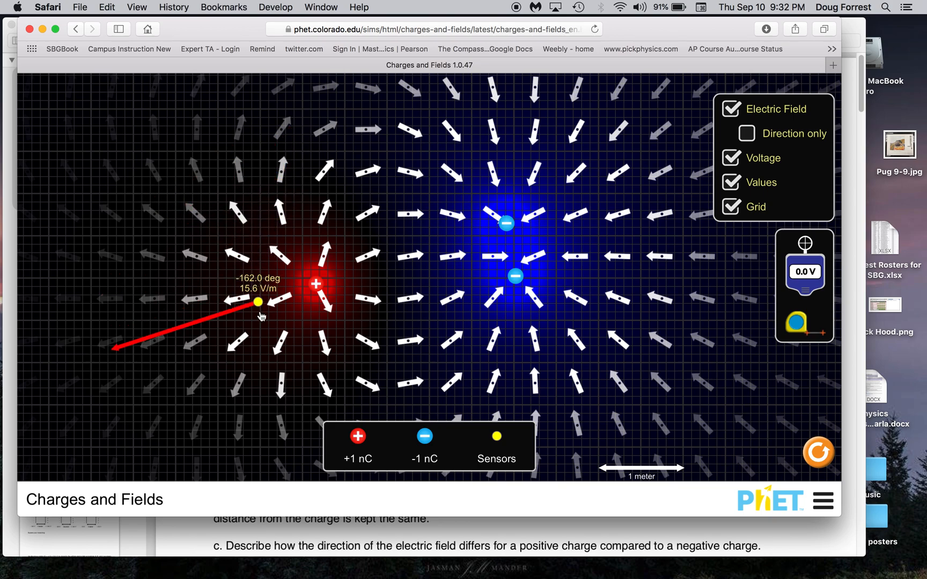
left_click_drag(258, 302, 254, 292)
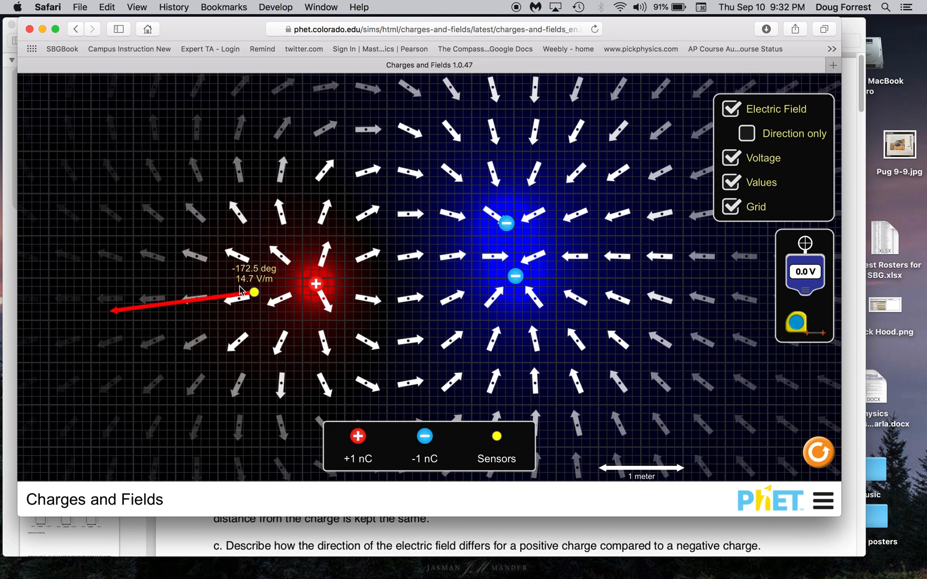
mouse_move(262, 287)
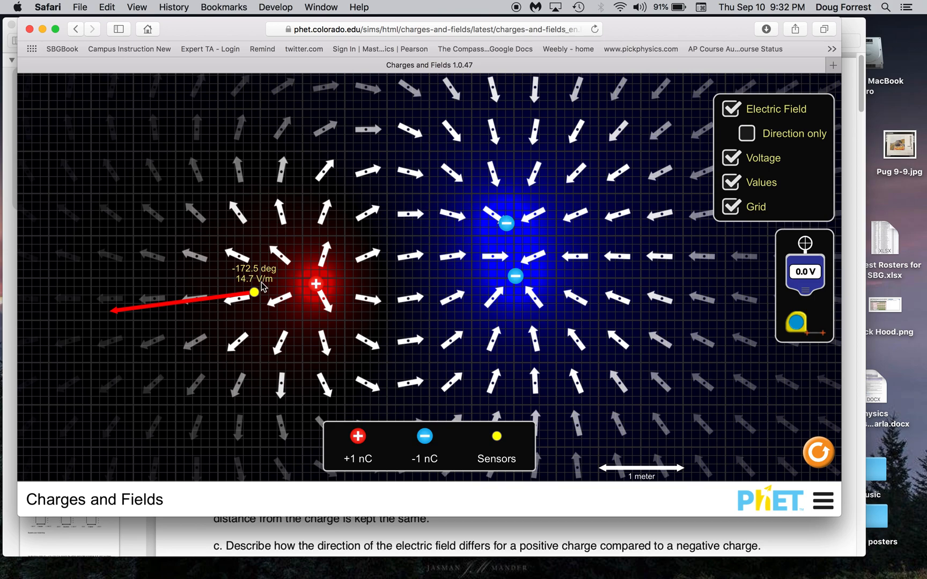
mouse_move(396, 257)
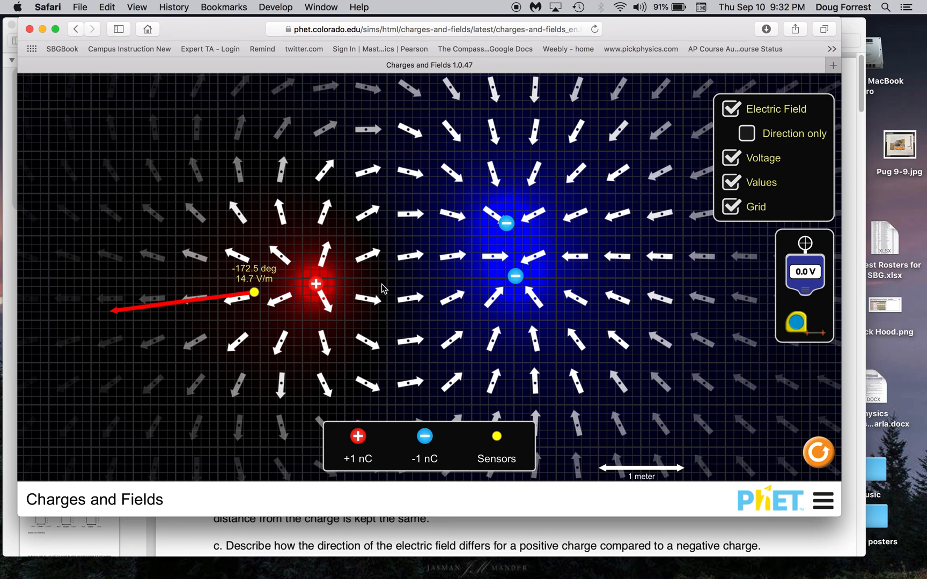
mouse_move(493, 437)
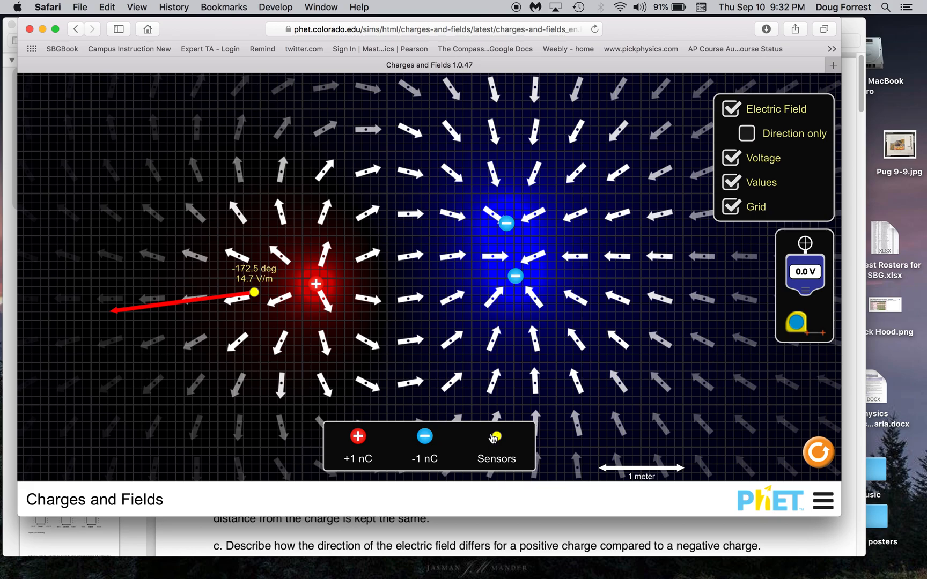
Step: Remove the field sensors, leaving one +1 nC and one −1 nC charge
left_click_drag(494, 437, 564, 340)
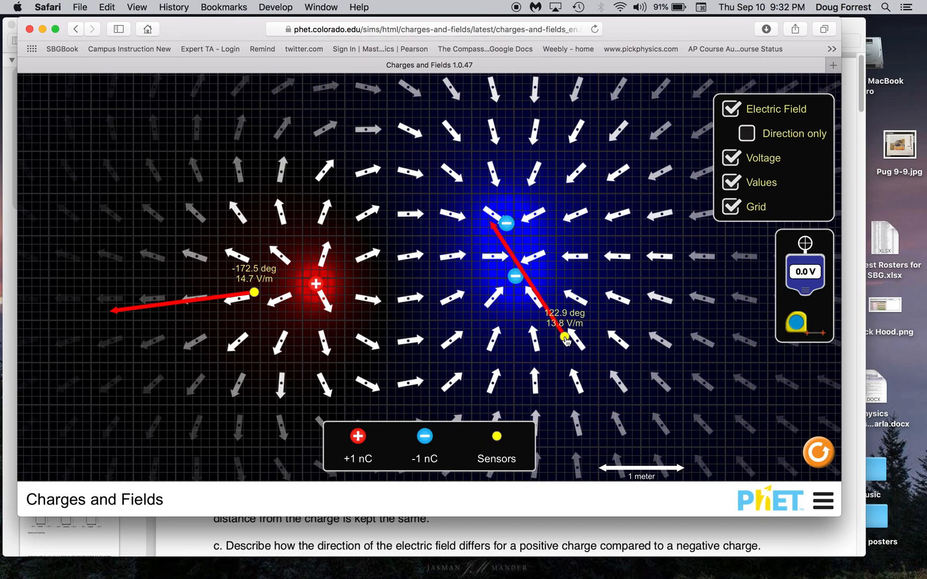
left_click_drag(566, 338, 613, 299)
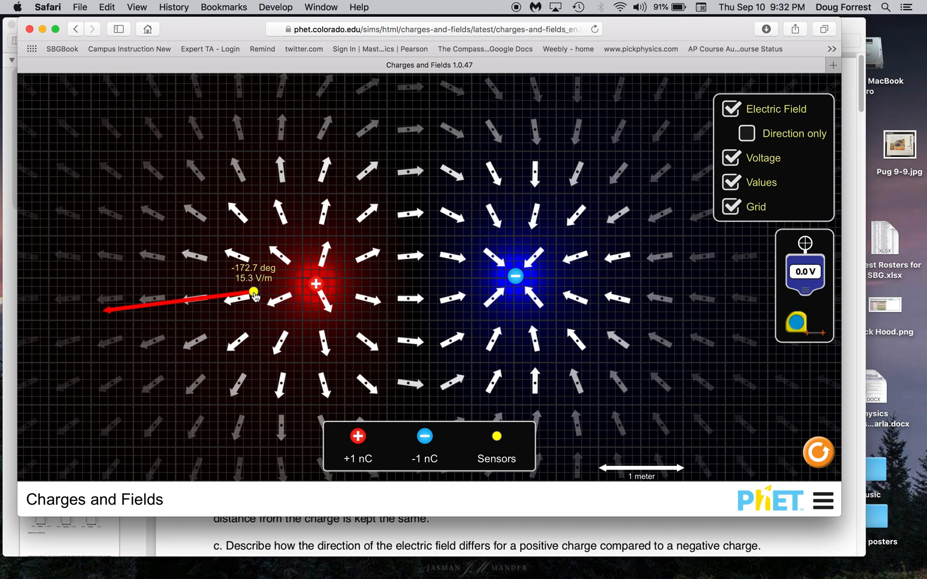
left_click_drag(251, 292, 488, 450)
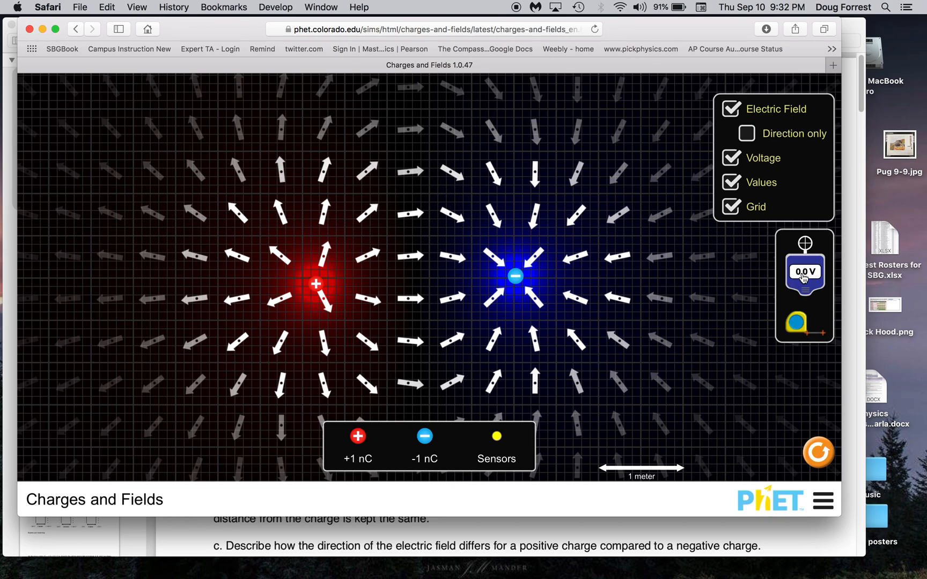
Step: Place the voltage meter midway between the charges, reading 0.107 V, and plot its equipotential line
left_click_drag(805, 270, 462, 129)
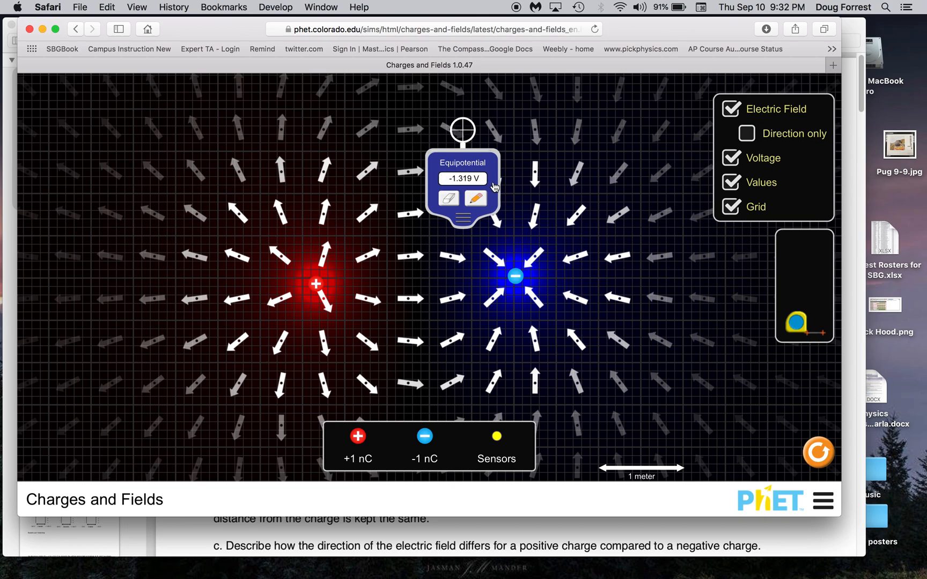
left_click_drag(463, 129, 397, 148)
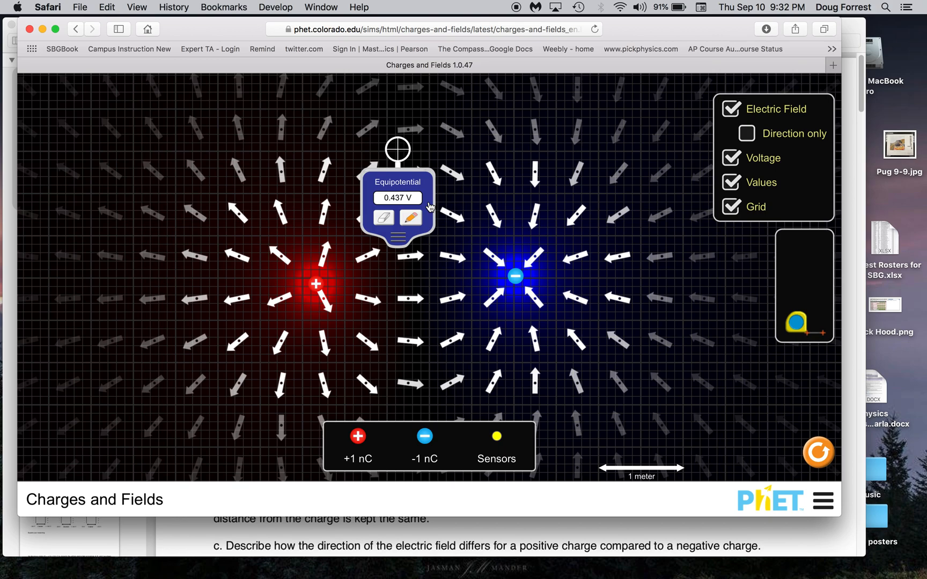
left_click_drag(397, 146, 406, 224)
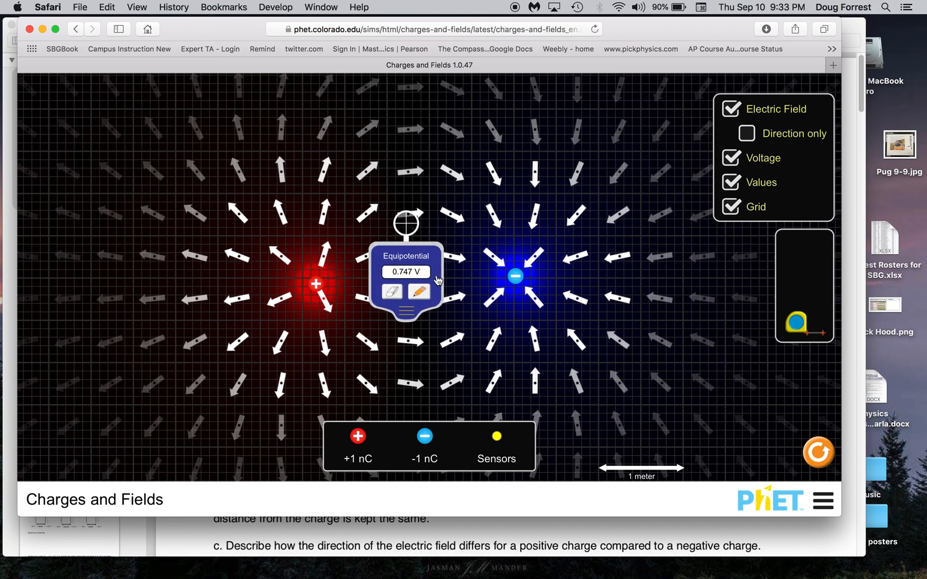
left_click_drag(407, 222, 407, 232)
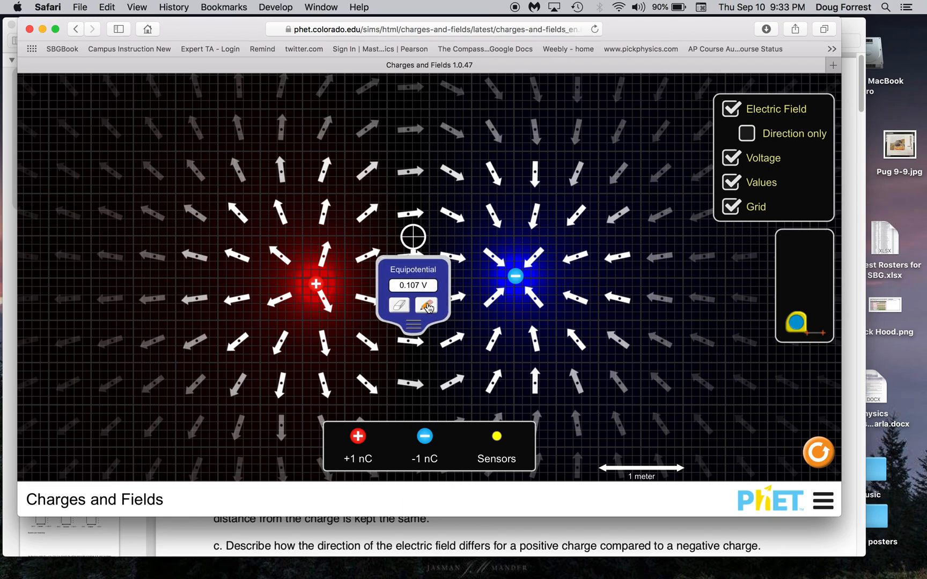
left_click(425, 306)
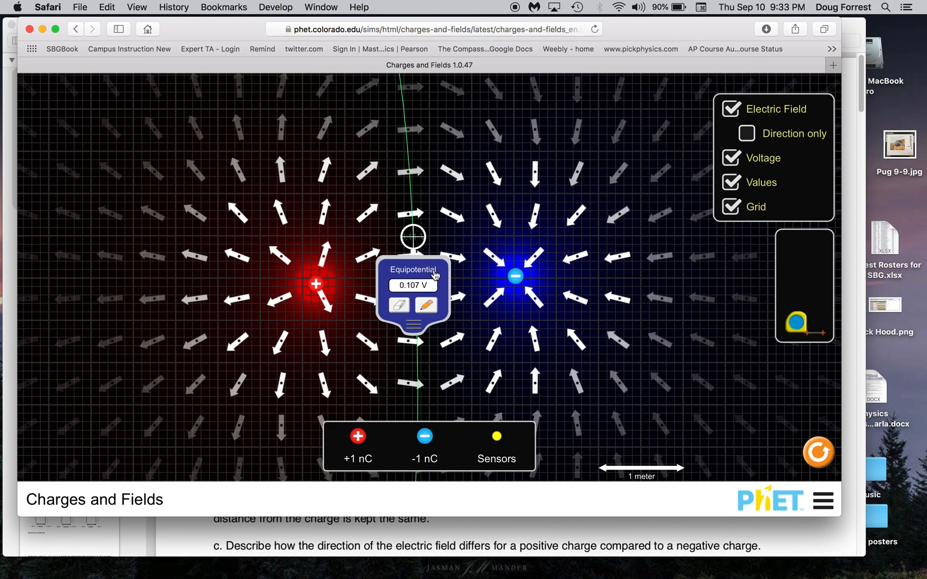
Step: Draw the 7.0 V equipotential circle around the positive charge
left_click_drag(414, 237, 367, 236)
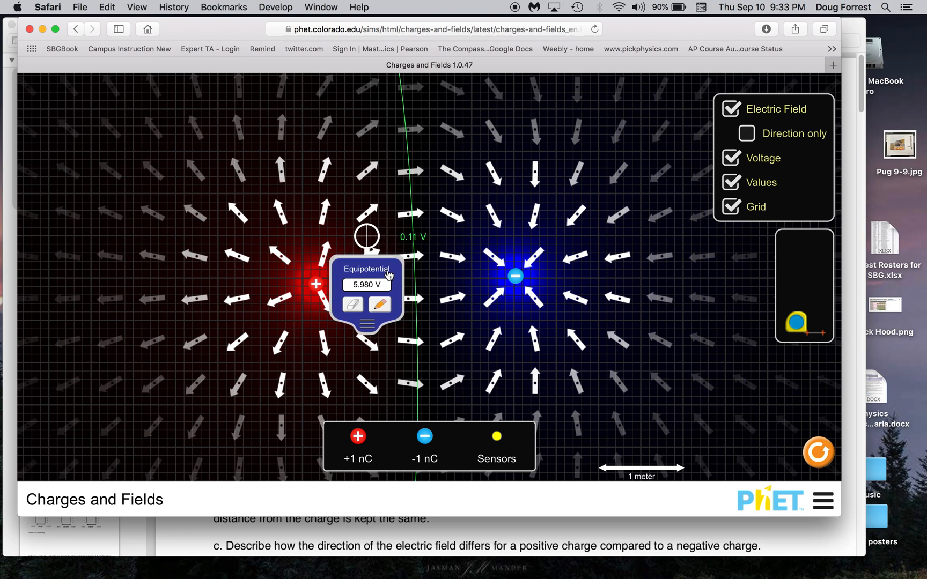
left_click_drag(367, 237, 361, 237)
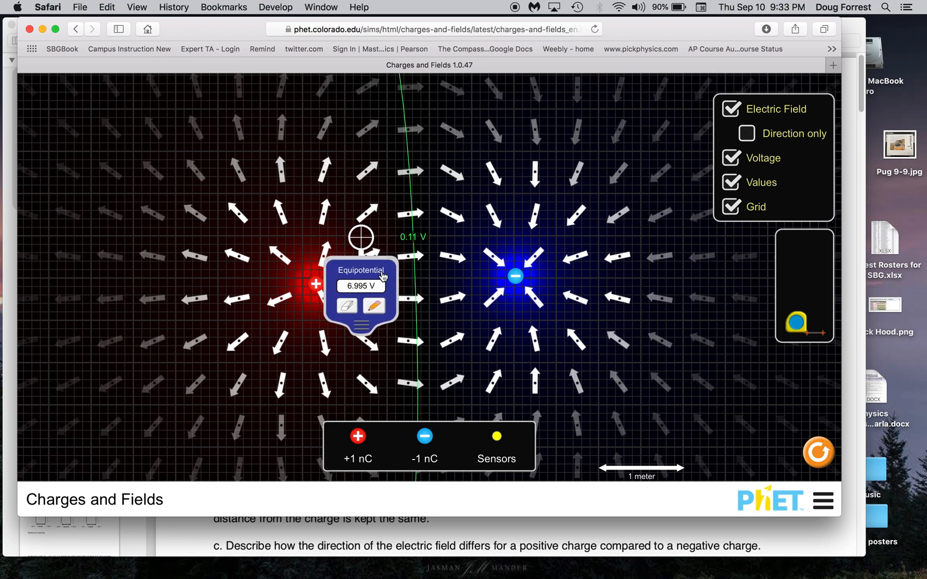
left_click(376, 305)
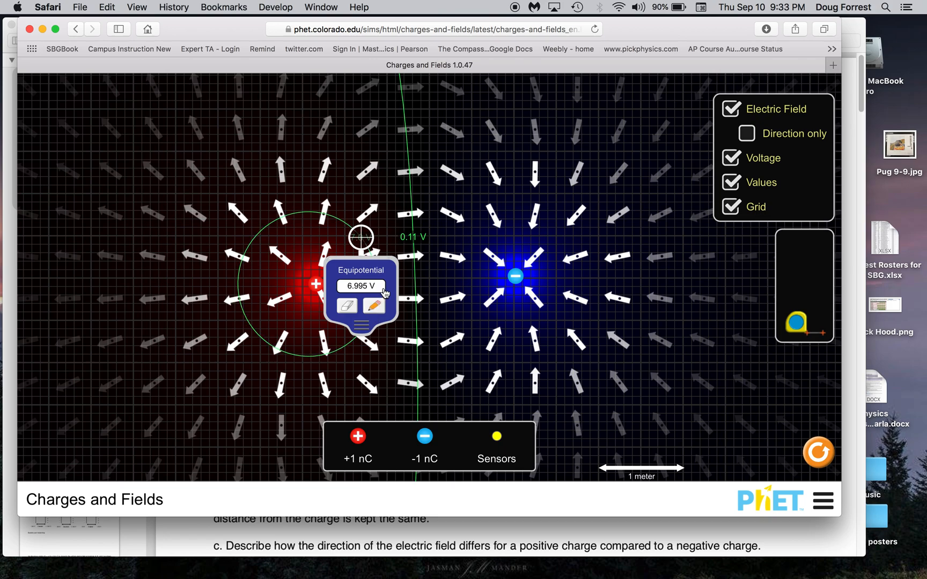
Step: Plot the 4.0 V line, then the −20.1 V line around the negative charge
left_click_drag(361, 237, 387, 245)
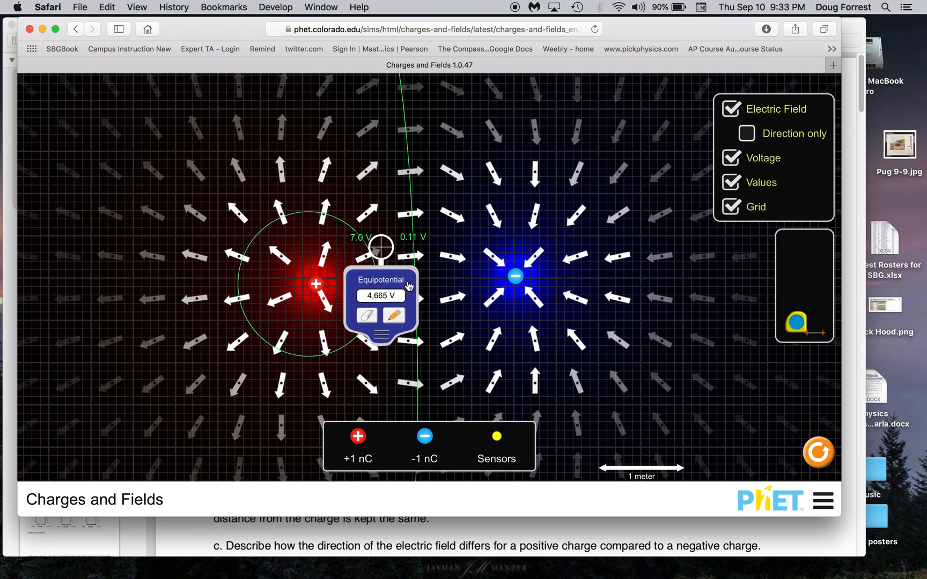
left_click_drag(381, 245, 384, 249)
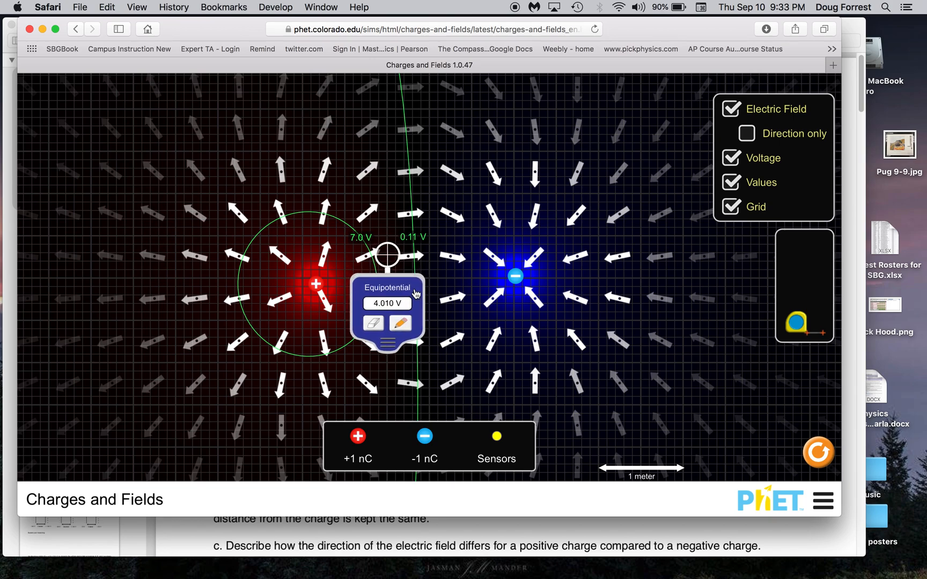
left_click_drag(387, 255, 523, 255)
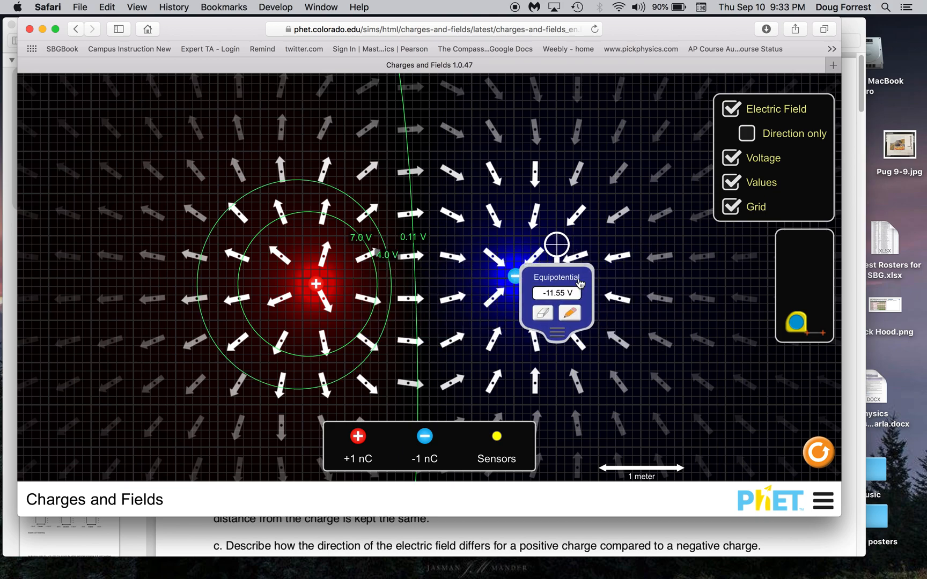
left_click_drag(556, 244, 544, 260)
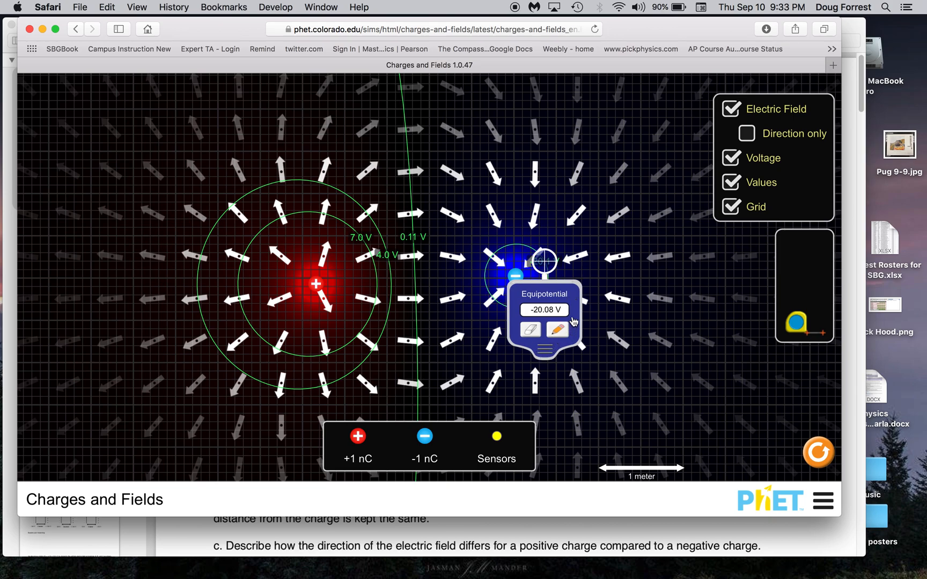
left_click_drag(545, 257, 609, 289)
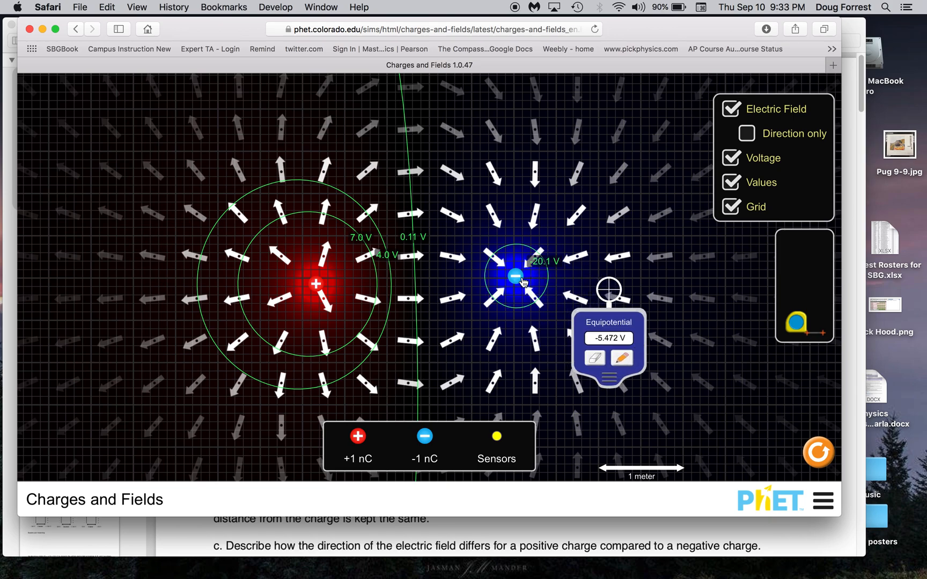
mouse_move(491, 343)
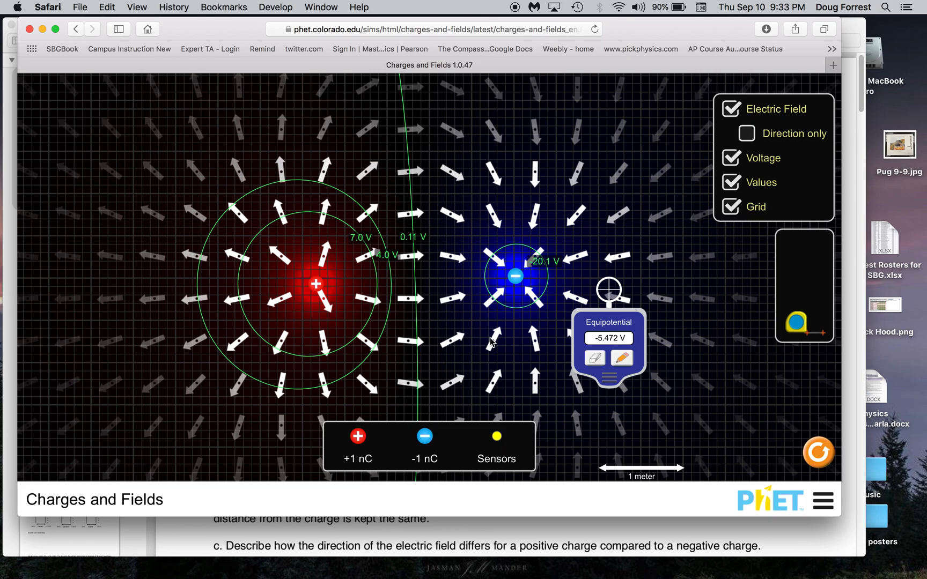
mouse_move(637, 338)
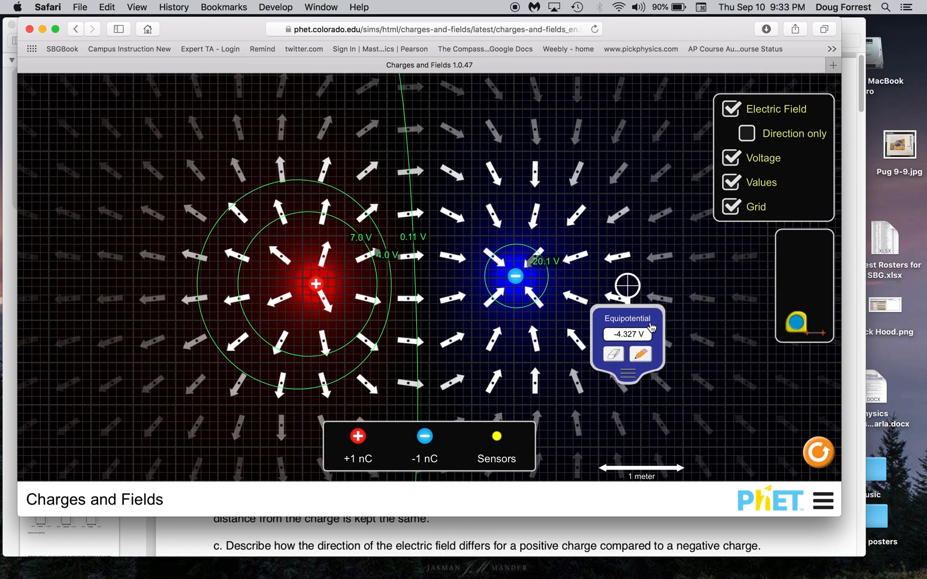
left_click_drag(628, 284, 613, 276)
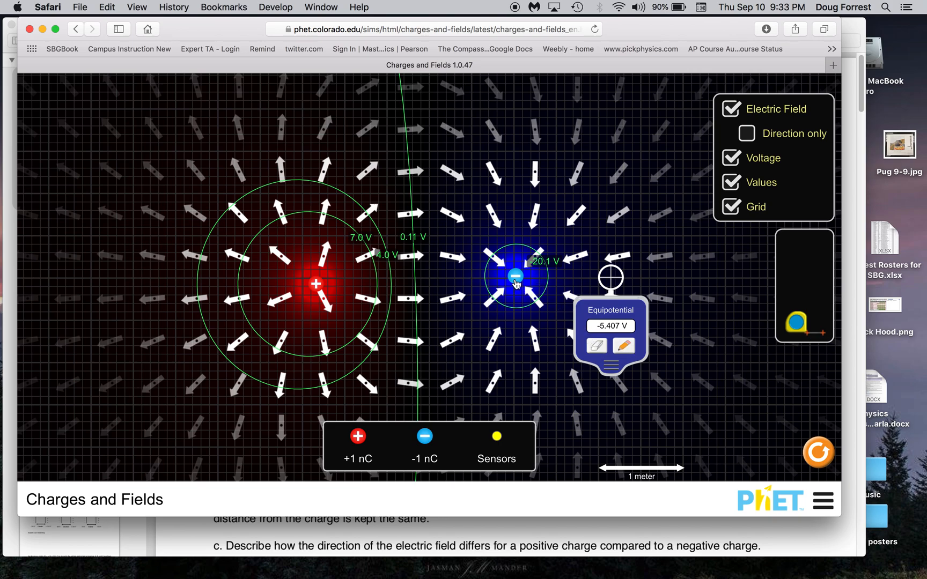
mouse_move(388, 128)
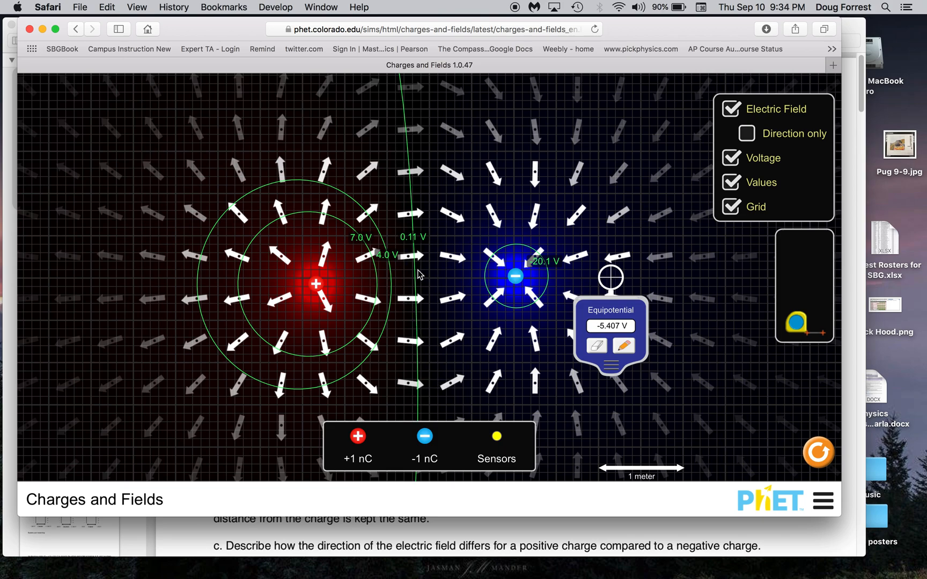
mouse_move(453, 207)
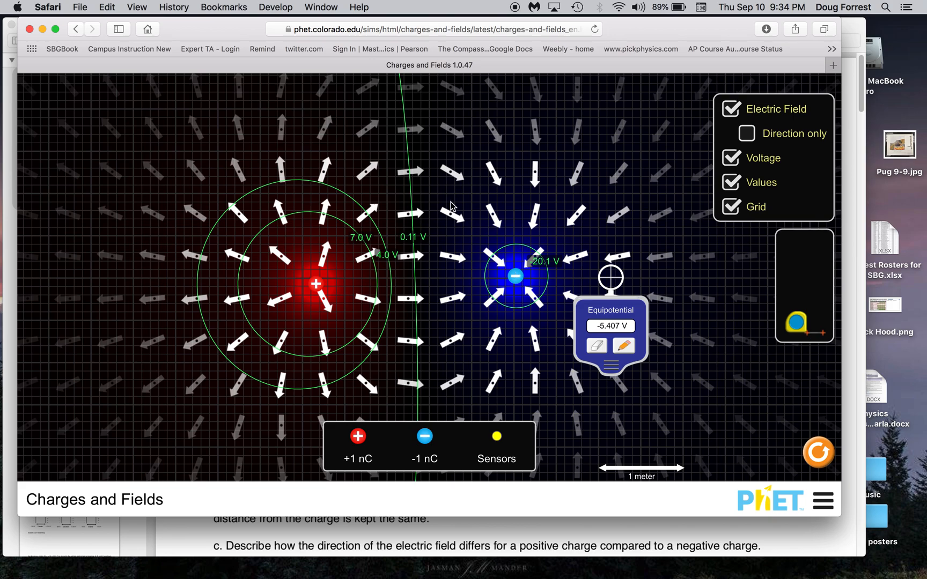
mouse_move(520, 287)
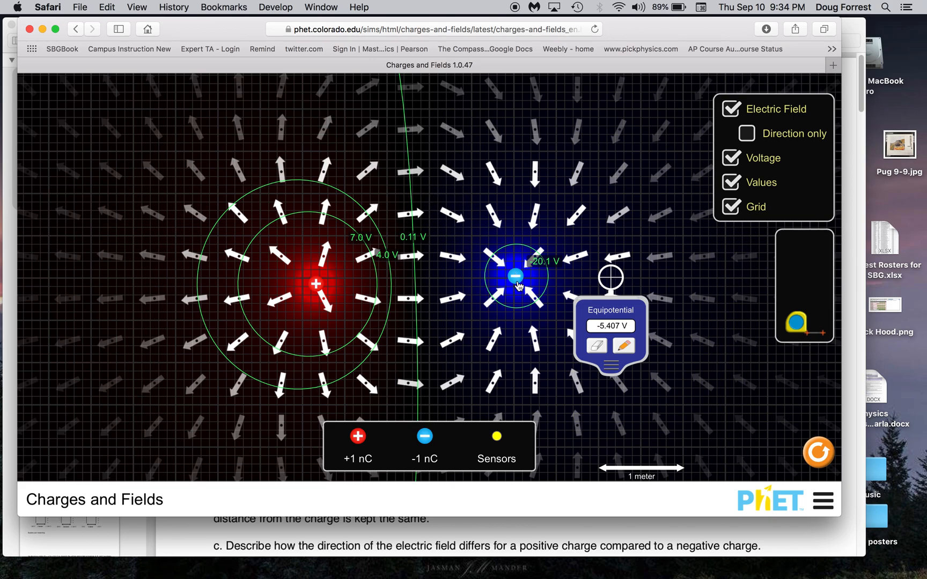
mouse_move(400, 277)
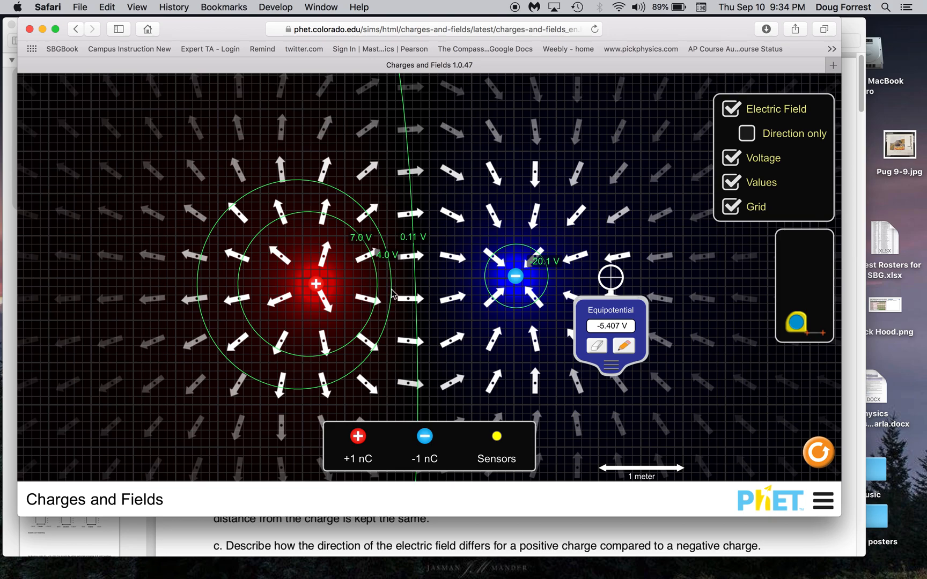
mouse_move(227, 350)
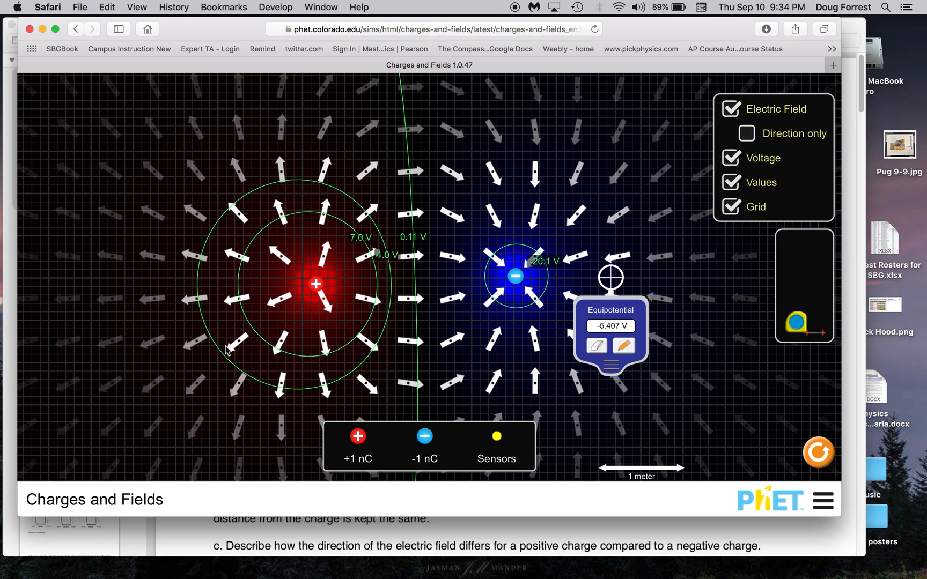
mouse_move(306, 312)
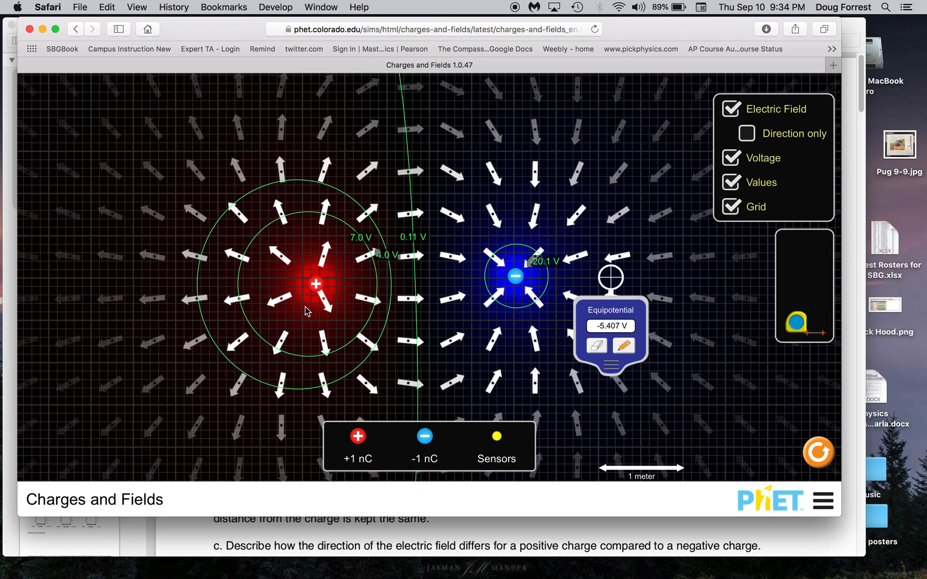
mouse_move(504, 285)
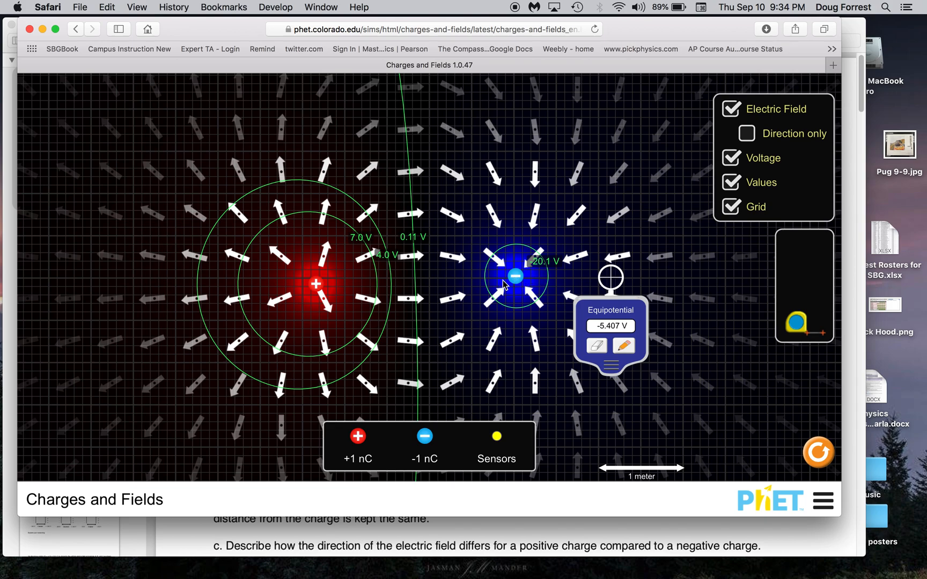
mouse_move(509, 281)
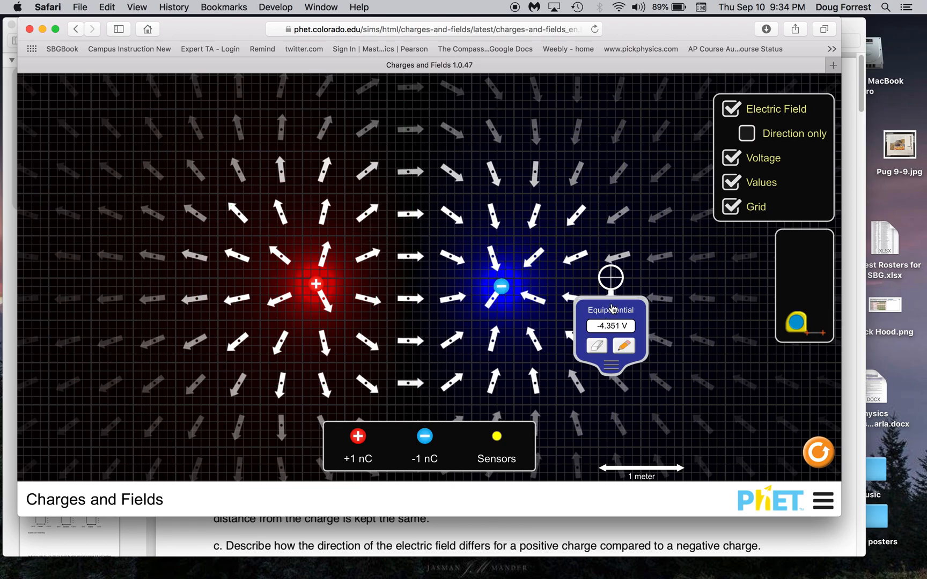
Step: Return the voltage meter to the tool box
left_click_drag(610, 278, 805, 275)
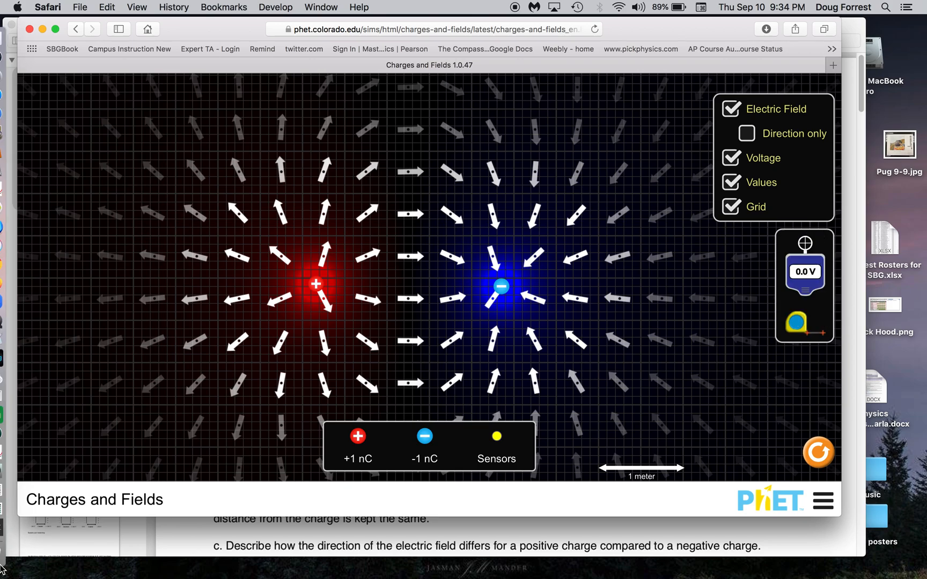